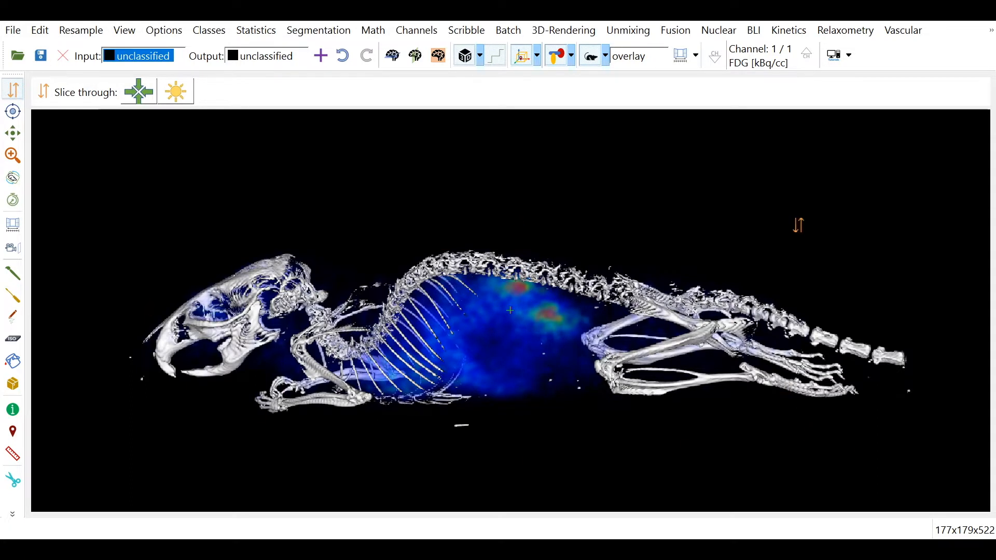
mouse_move(628, 56)
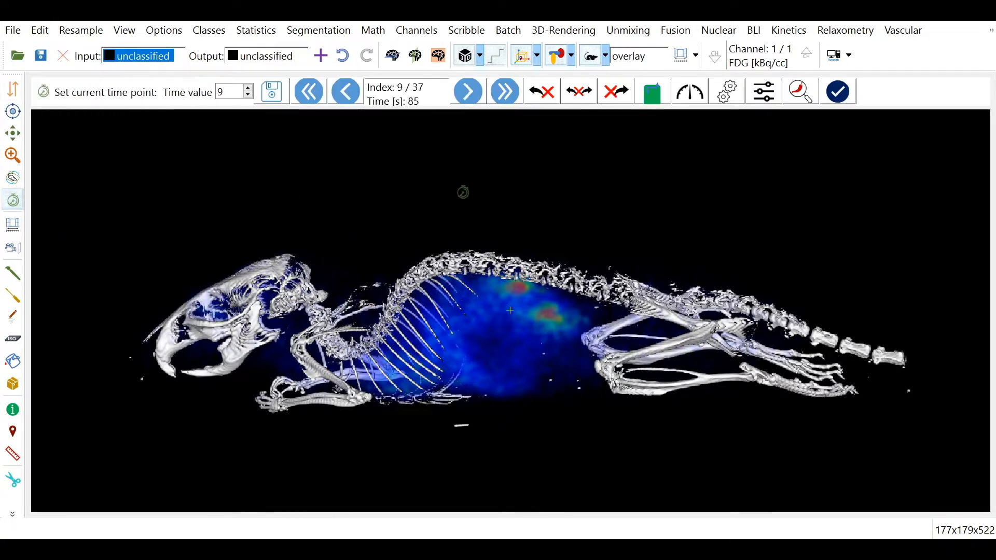
Step the PET frames forward and back to reach time point 23 (270 s)
left_click(468, 91)
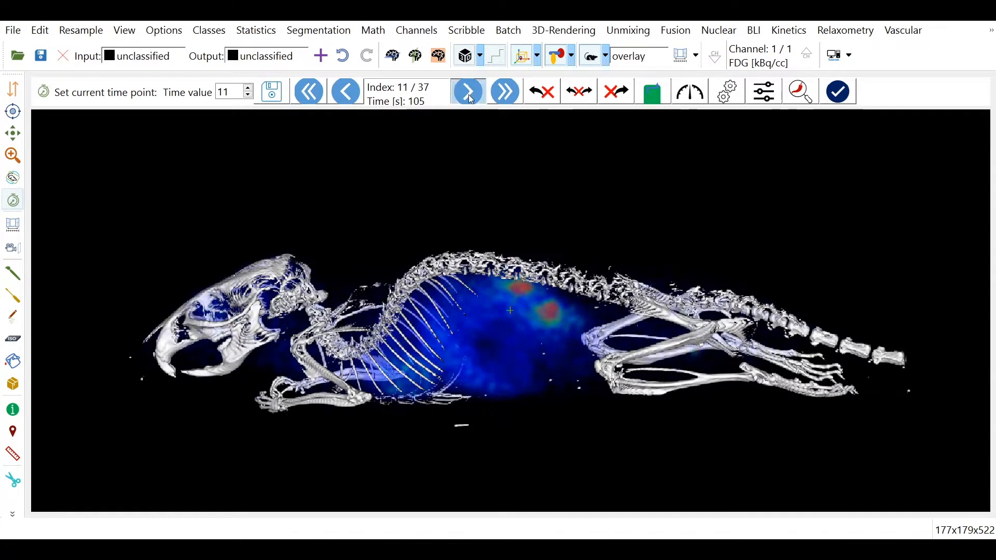
left_click(467, 91)
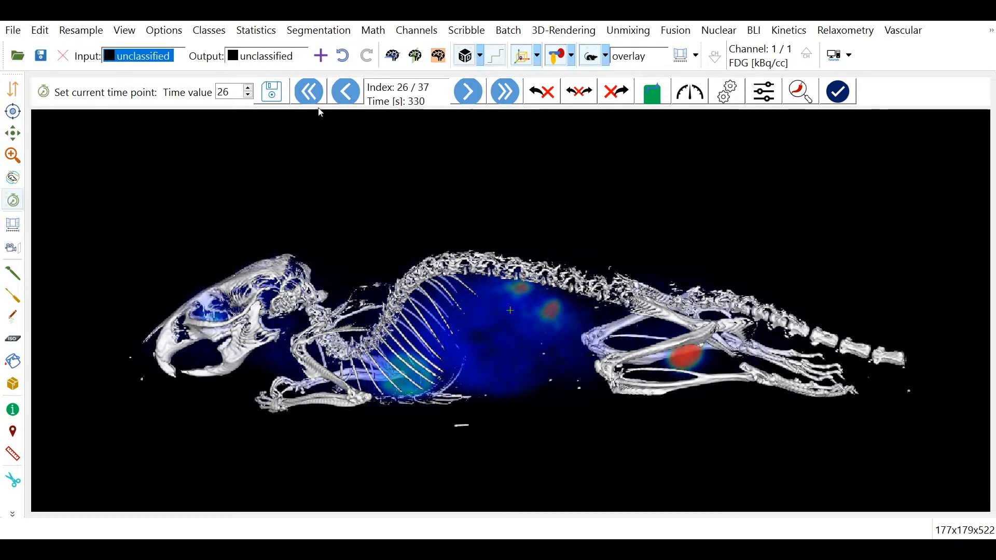
left_click(345, 91)
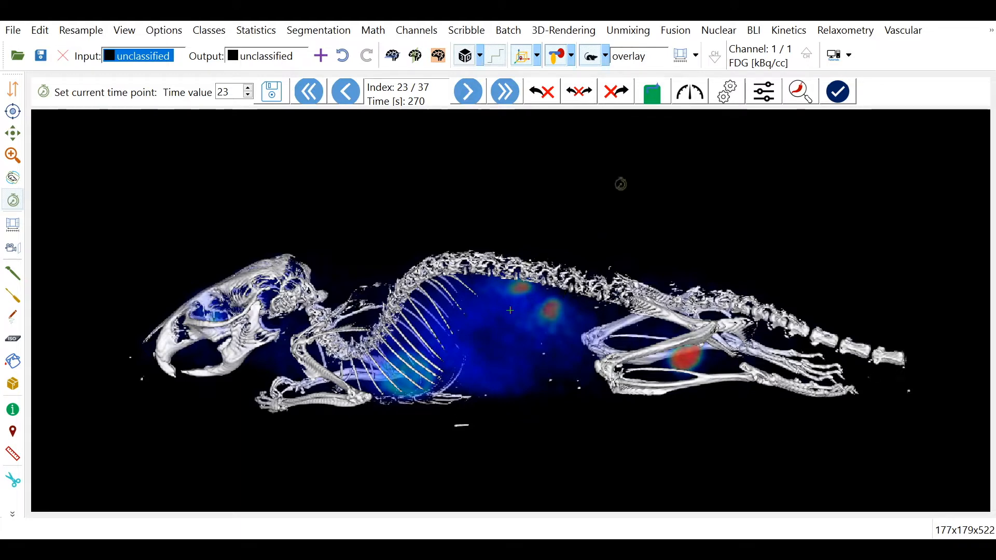
right_click(543, 277)
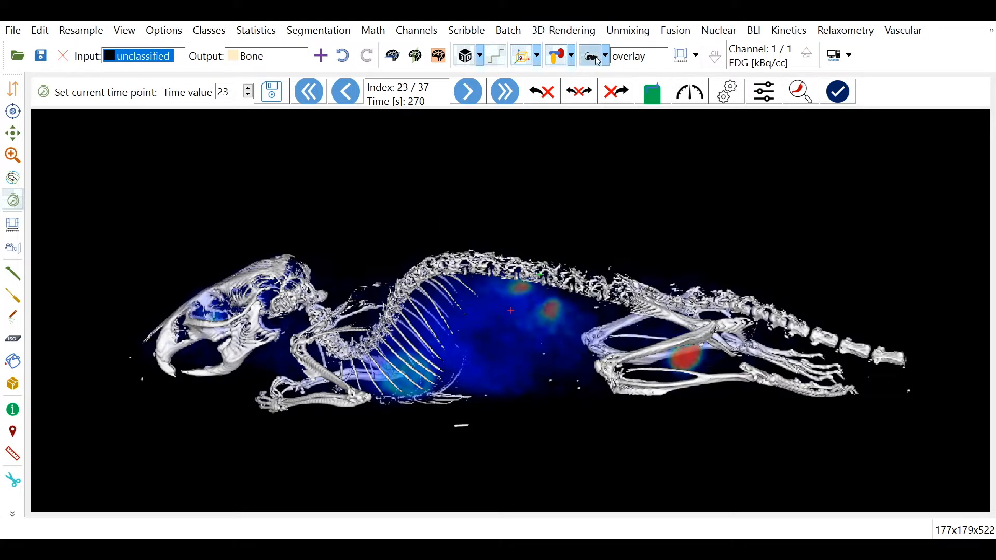
Hide the PET overlay, narrow the CT window, and threshold above centre into Bone
left_click(587, 56)
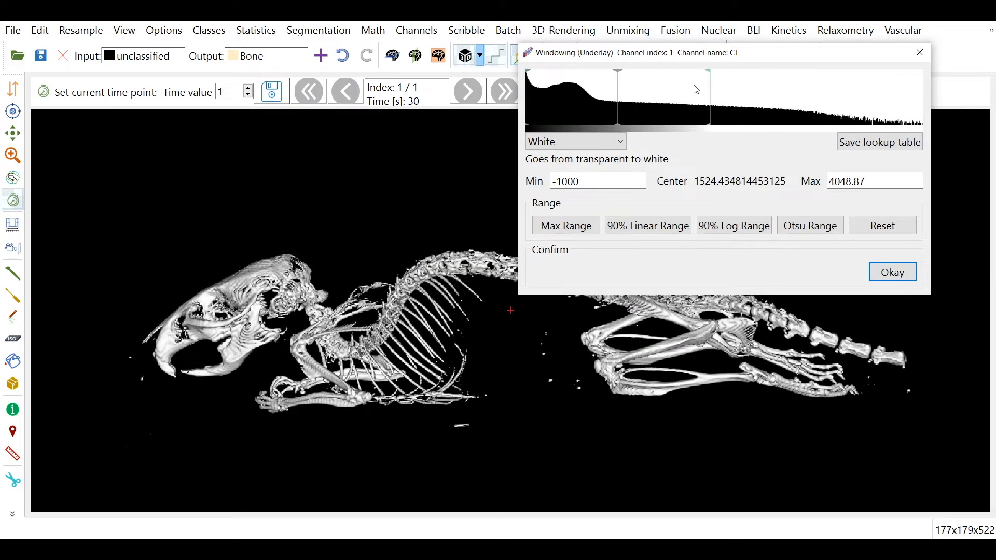
left_click_drag(695, 89, 651, 92)
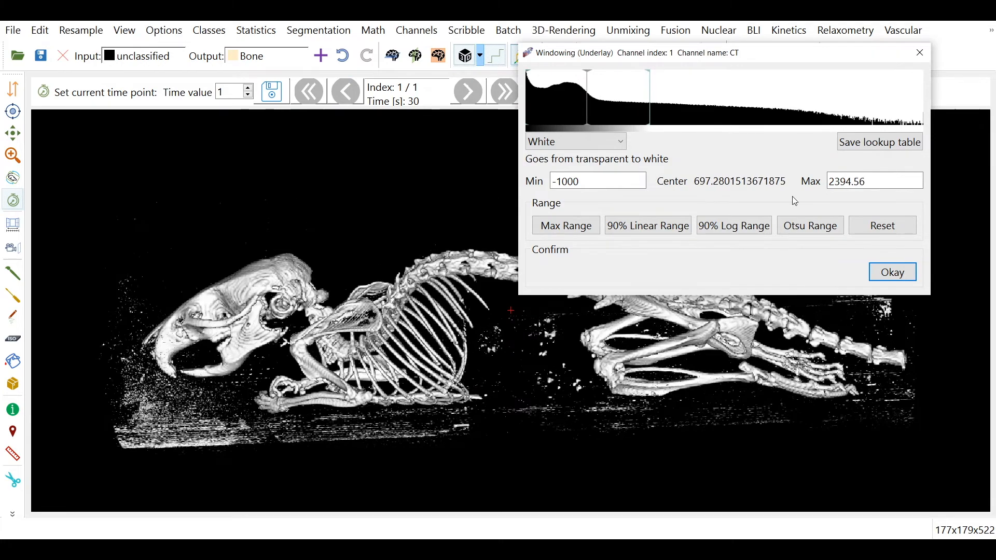
left_click(891, 272)
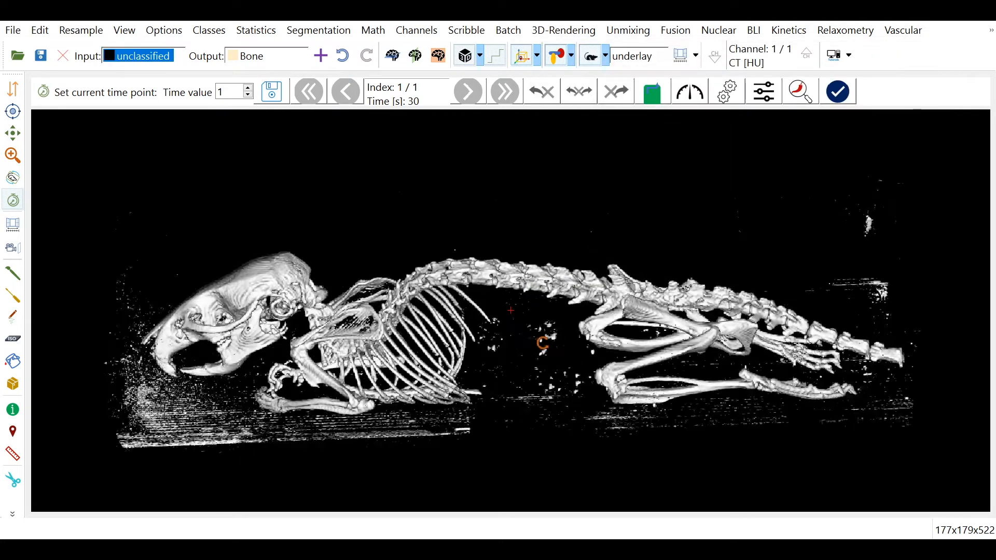
right_click(269, 283)
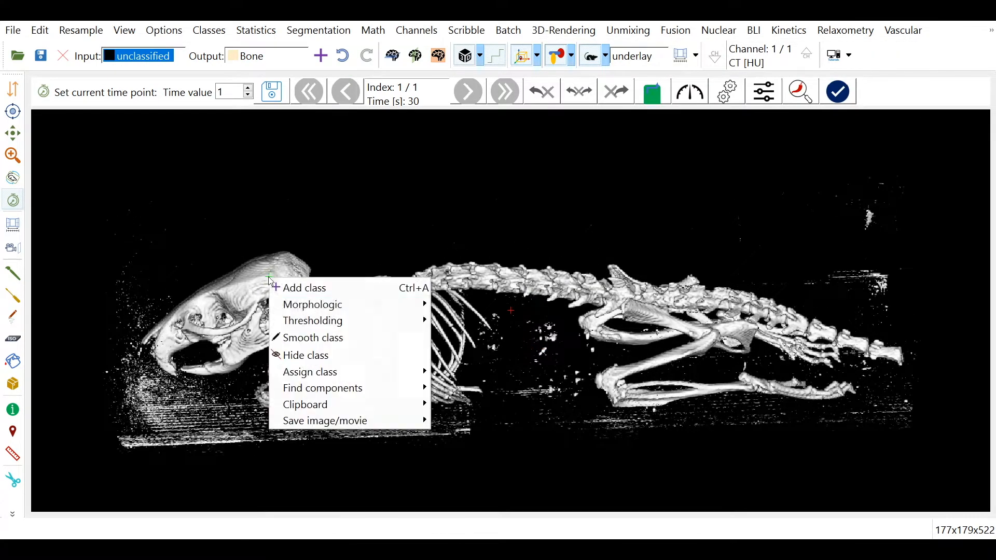
mouse_move(313, 320)
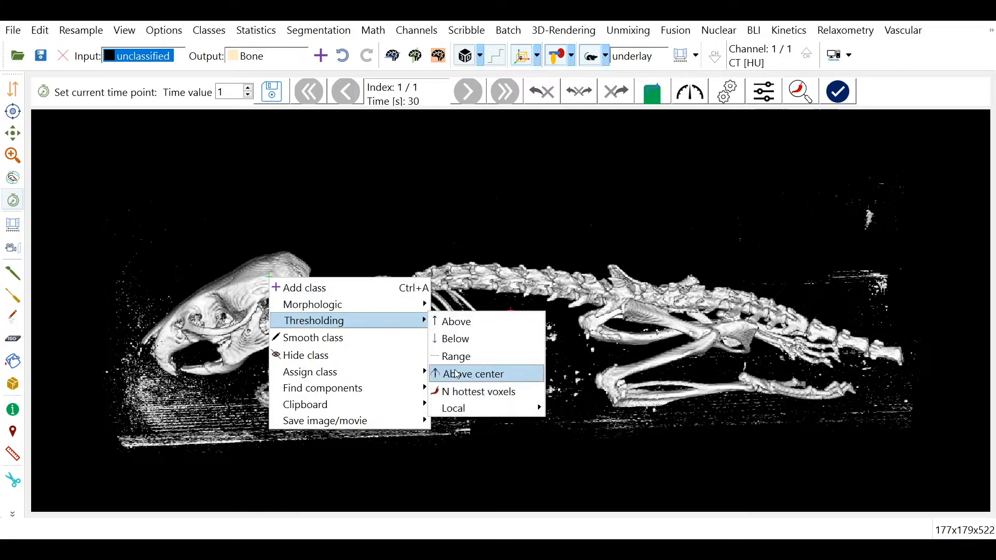
left_click(472, 374)
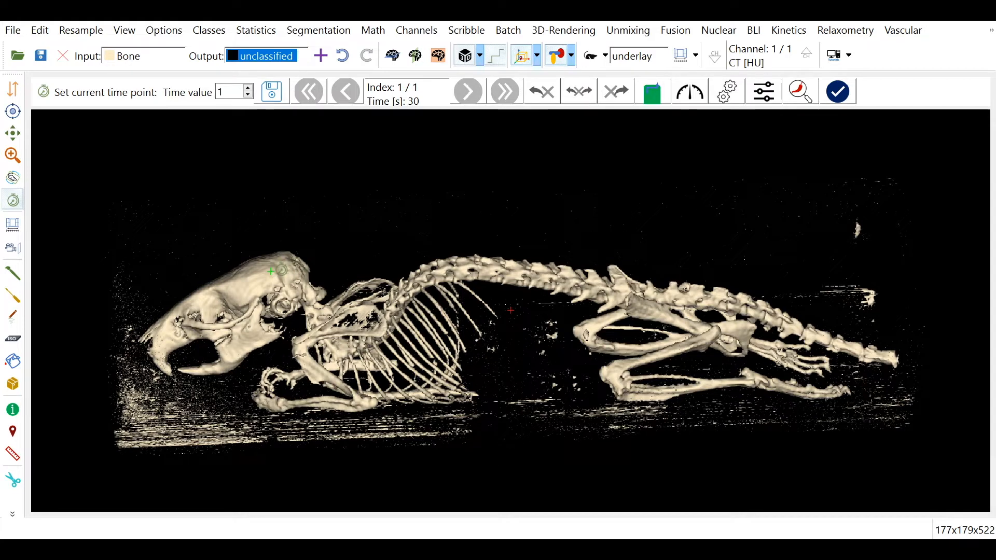
Remove small Bone components with a maximum volume of 3 mm³
right_click(282, 271)
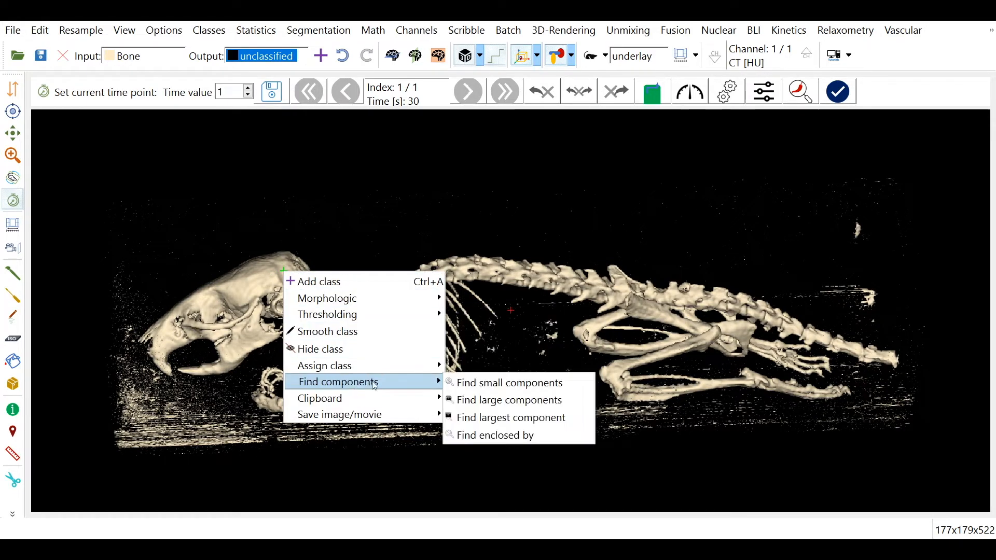
left_click(510, 382)
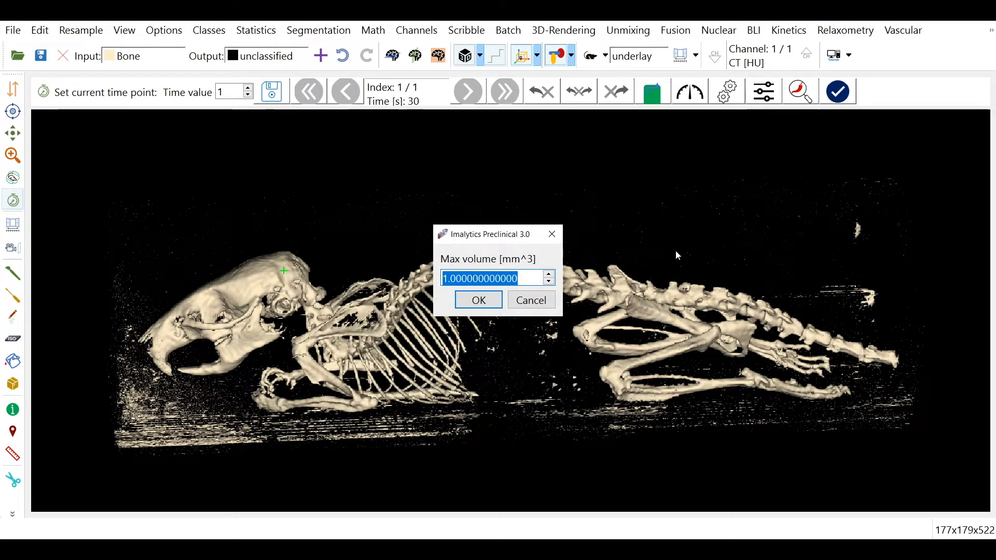
type("3")
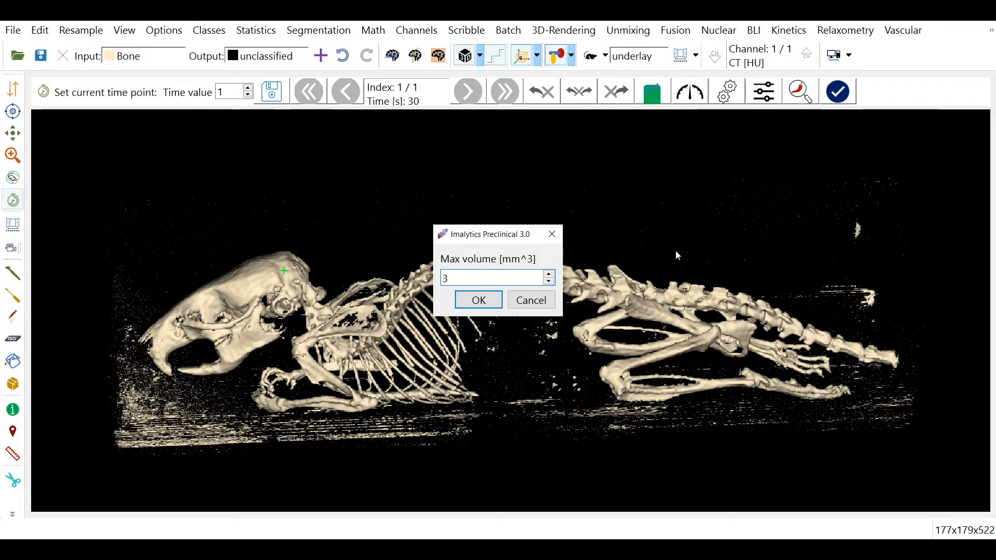
left_click(478, 299)
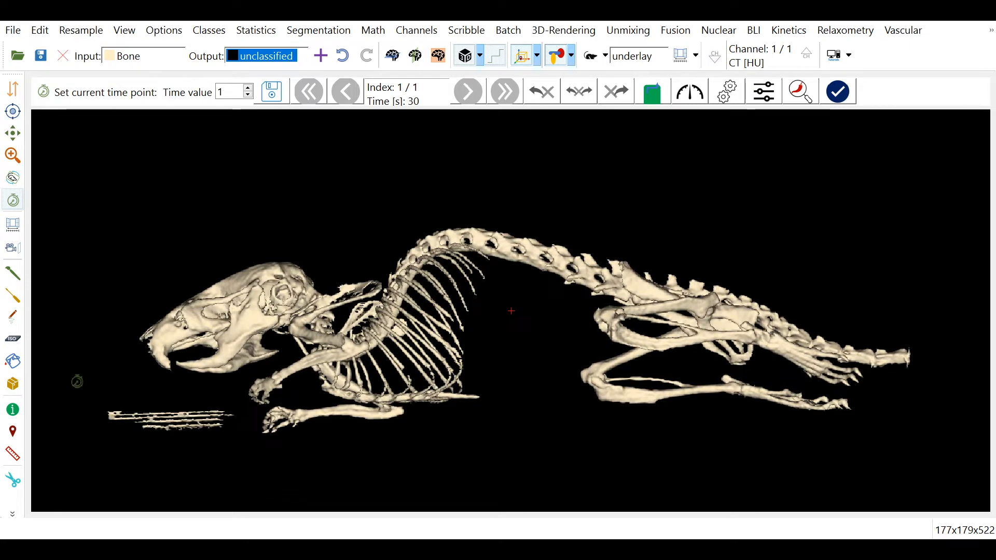
left_click(13, 361)
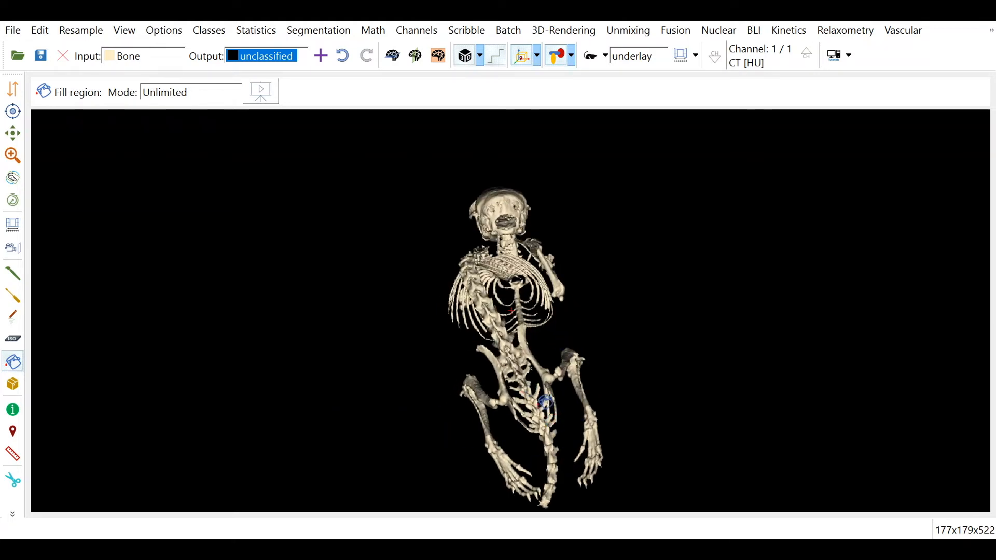
Add a Legs class and paint the hind leg bones into it, restricted to Bone
left_click(320, 55)
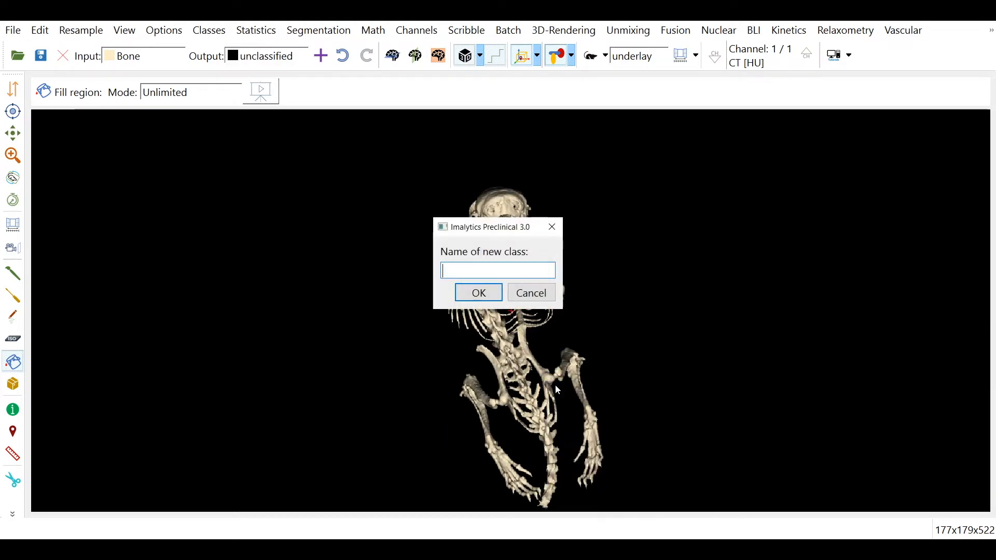
left_click(478, 292)
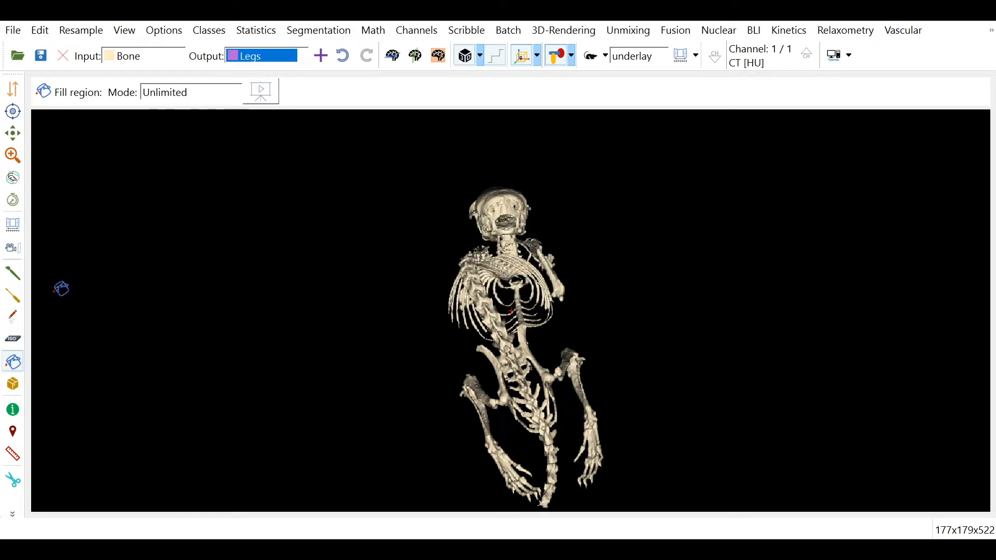
left_click(12, 274)
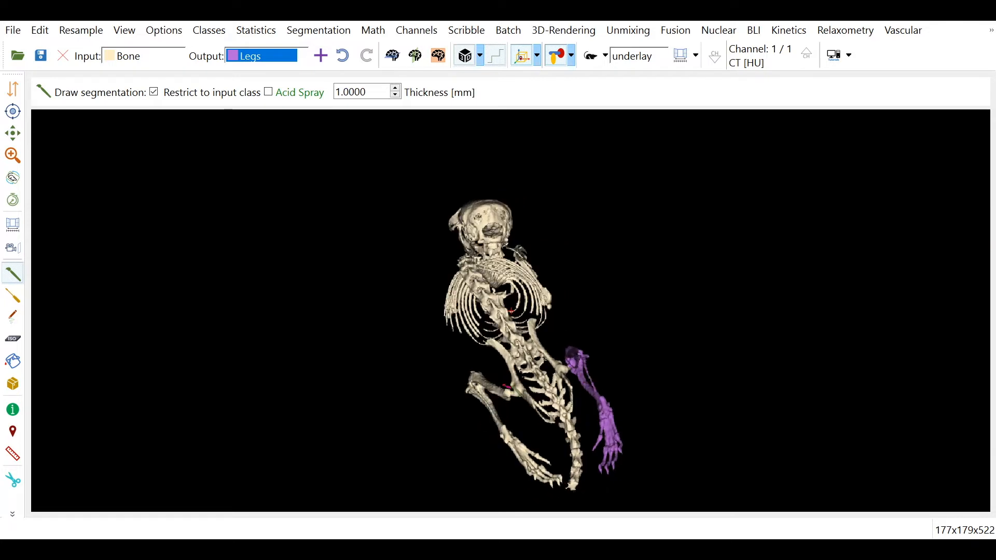
left_click_drag(519, 390, 568, 484)
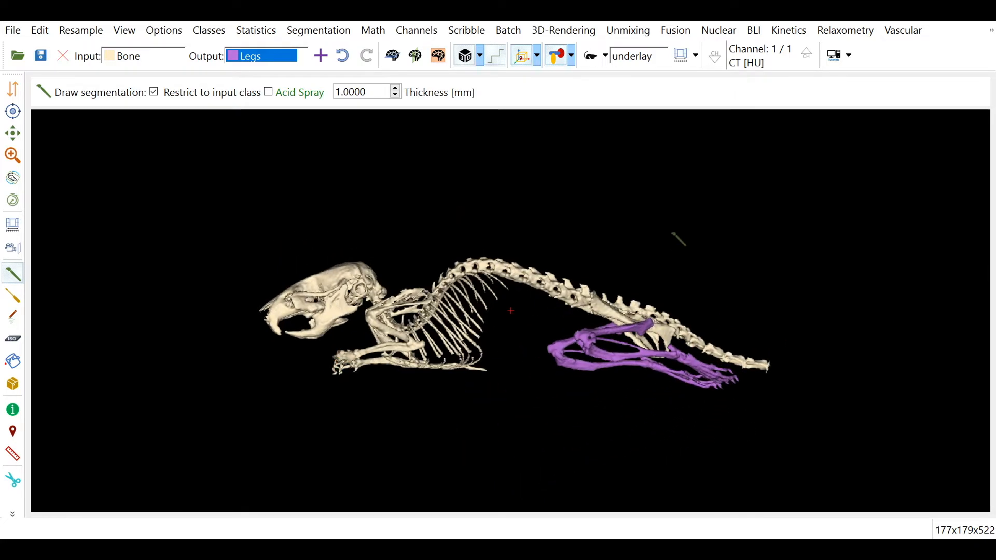
left_click(602, 56)
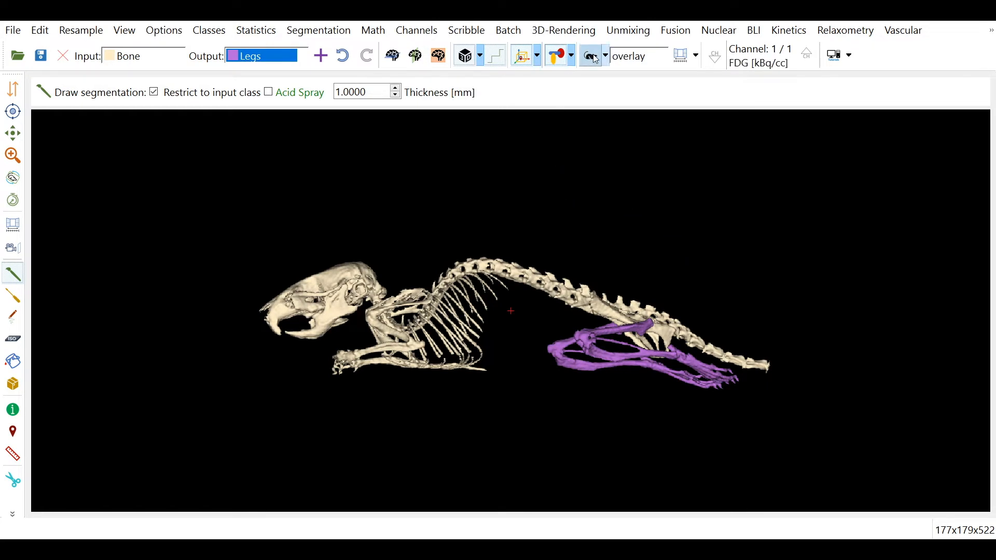
Add a Heart class, step to PET time point 34, and enable split 2D/3D view
left_click(590, 55)
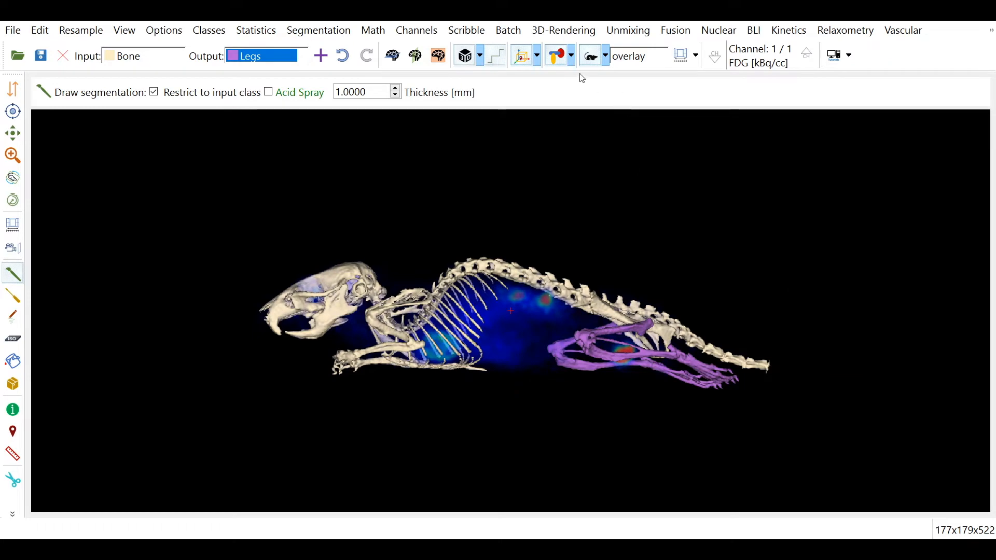
left_click(604, 56)
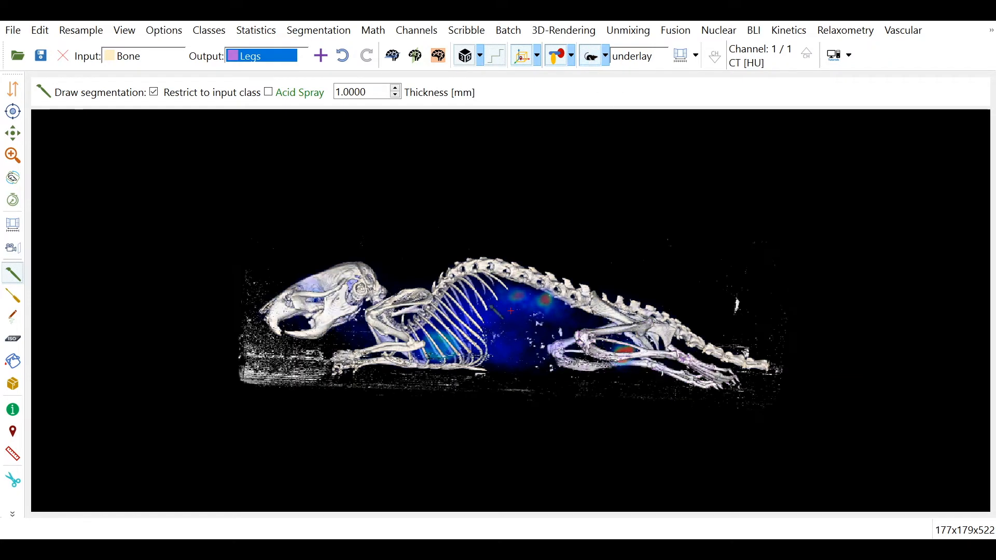
type("Hear")
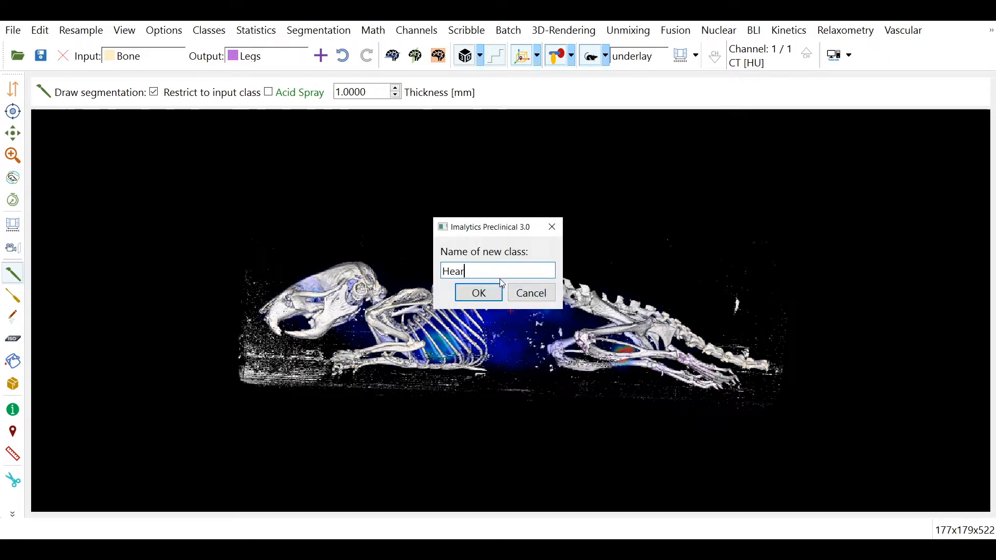
left_click(477, 293)
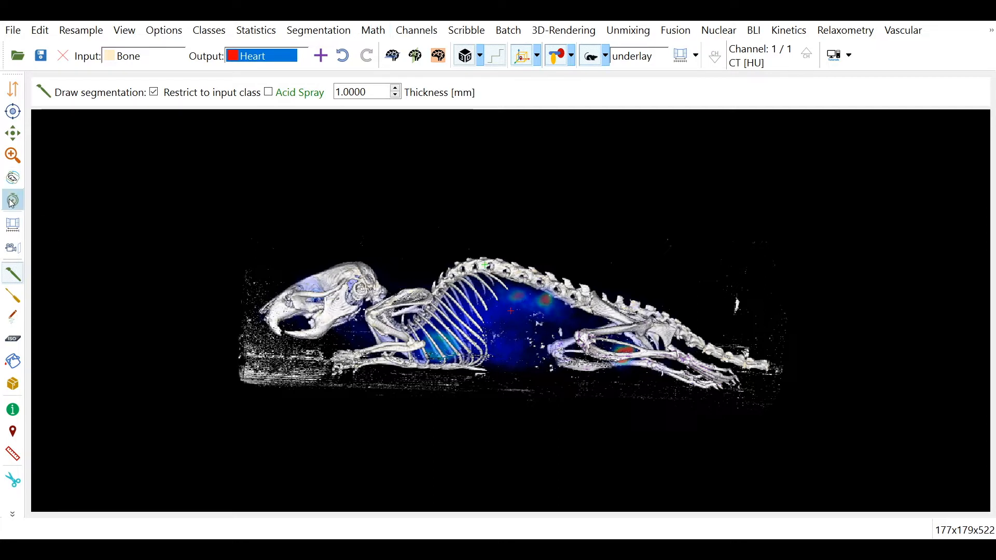
left_click(12, 199)
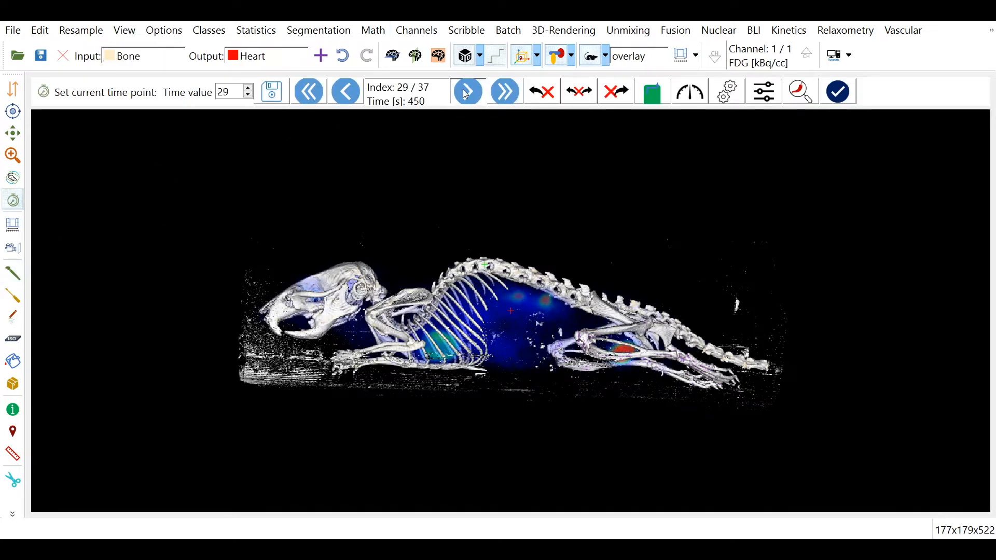
left_click(468, 92)
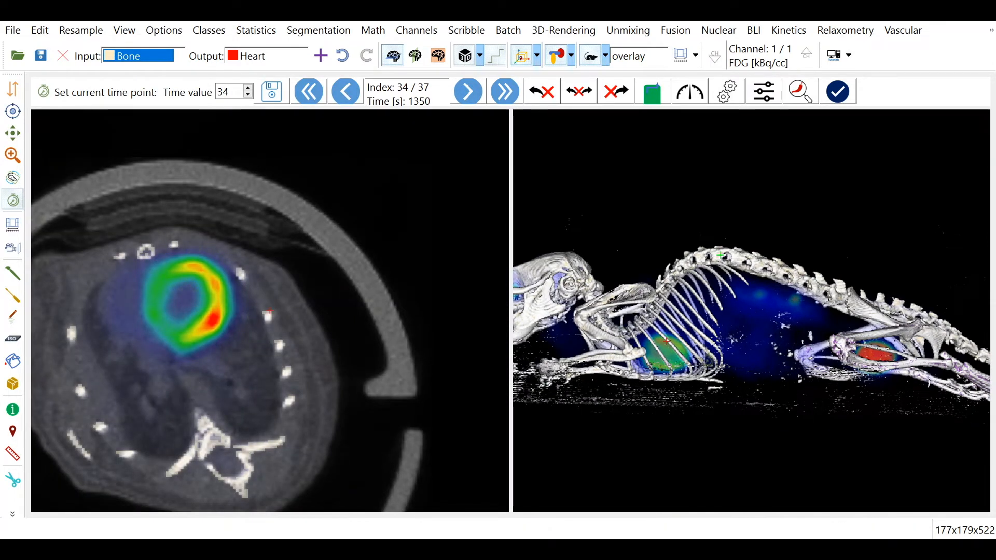
mouse_move(210, 263)
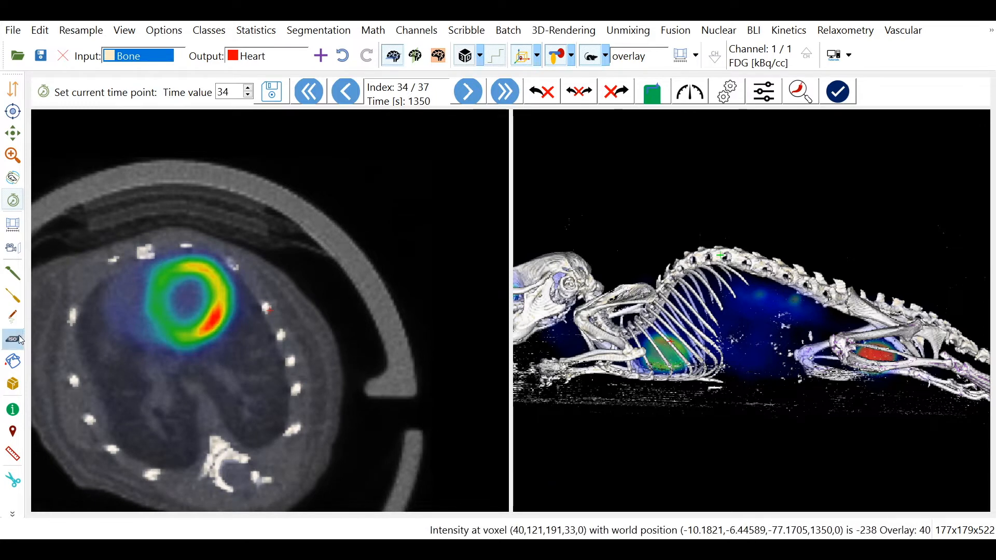
left_click(13, 339)
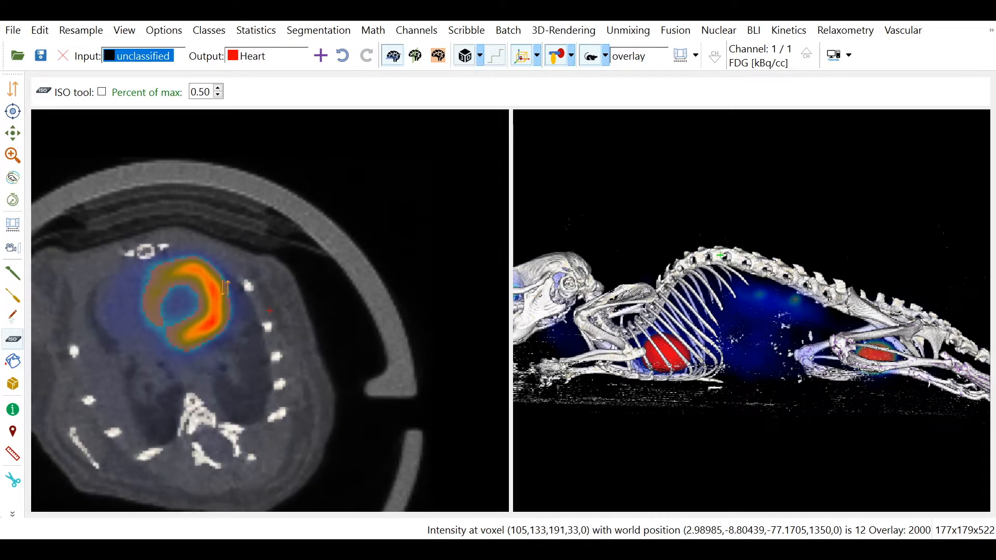
Apply morphological closing to the Heart class with a 15-voxel distance
right_click(184, 304)
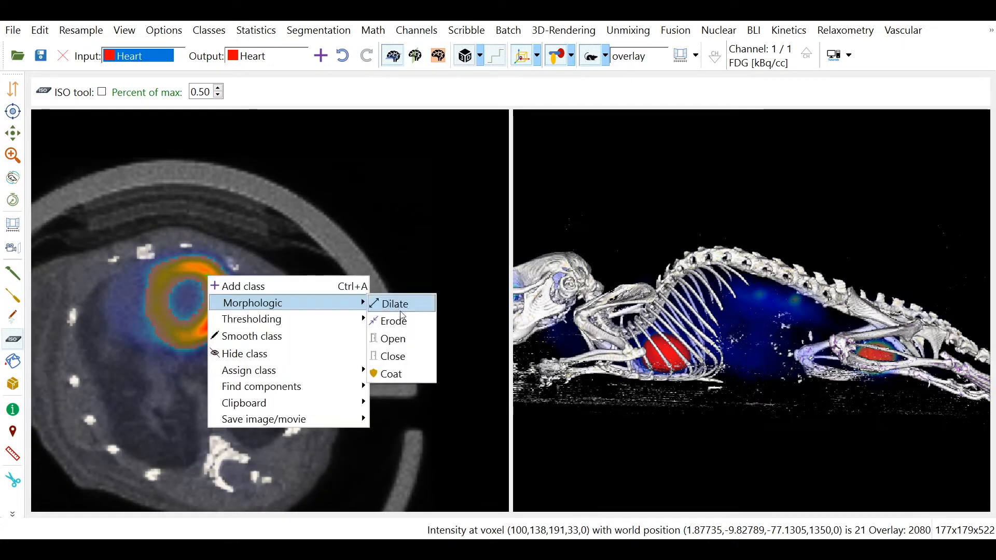
left_click(393, 356)
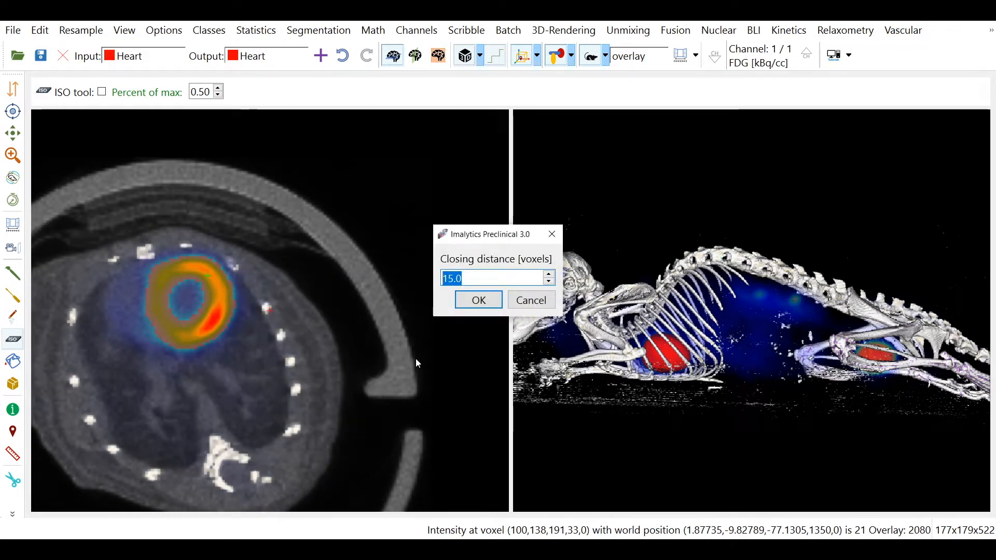
left_click(478, 300)
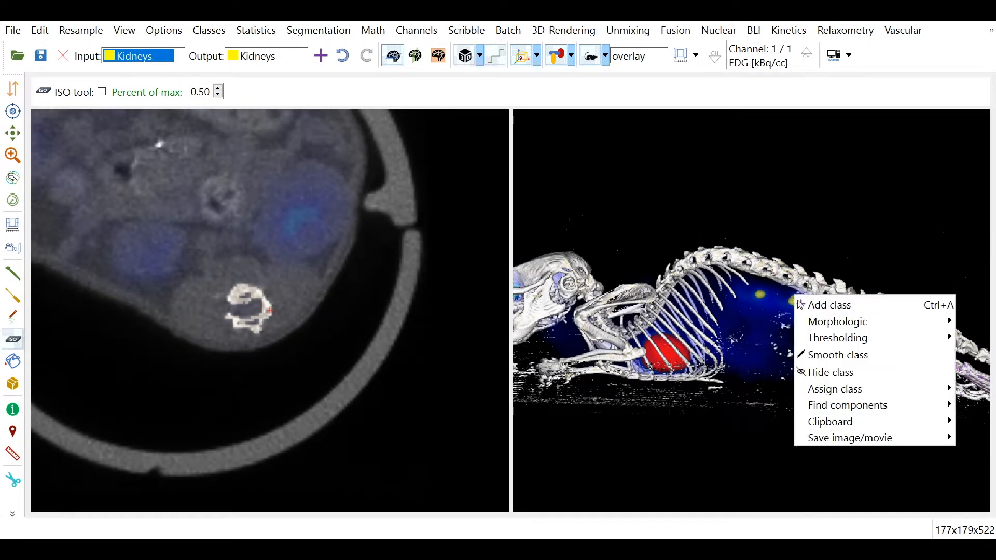
Dilate the Kidneys class by 2.0 voxels
left_click(837, 322)
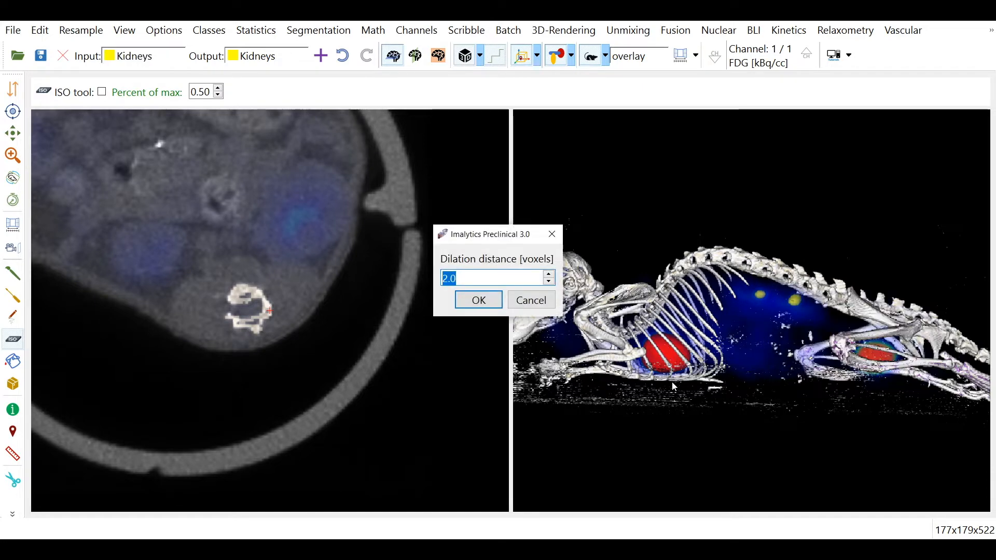
left_click(477, 299)
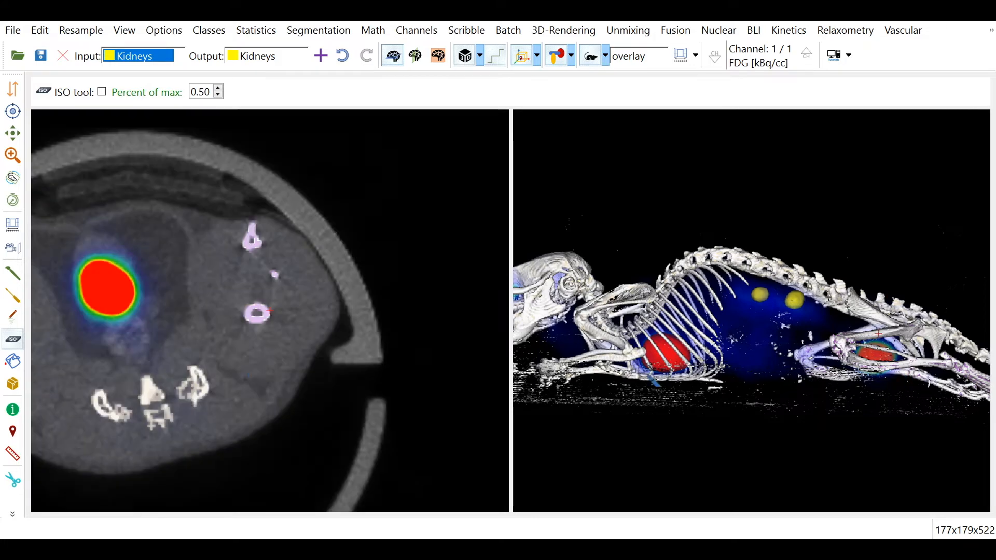
left_click(321, 56)
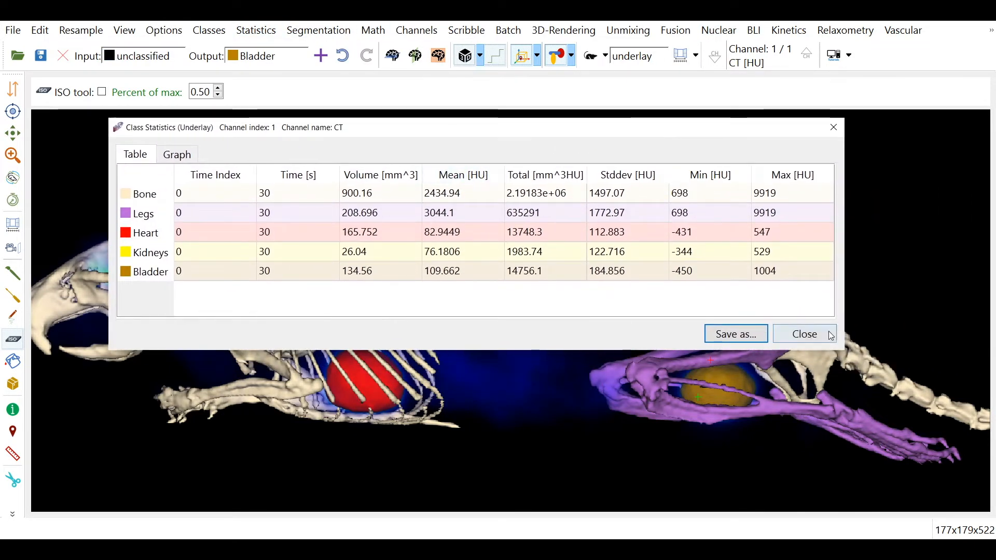
Close CT statistics, then review the FDG statistics table and mean activity graph
left_click(804, 333)
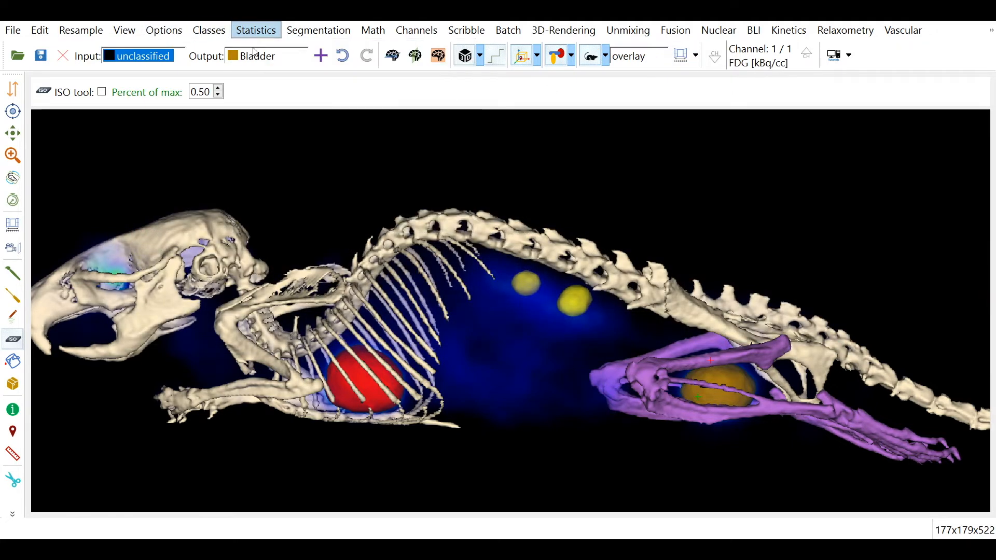
left_click(255, 30)
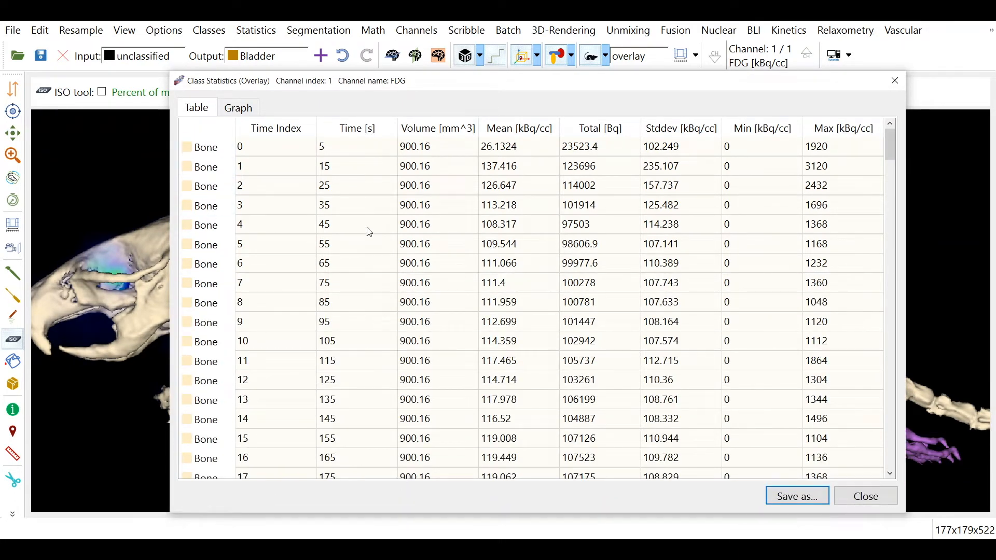
scroll("down", 3)
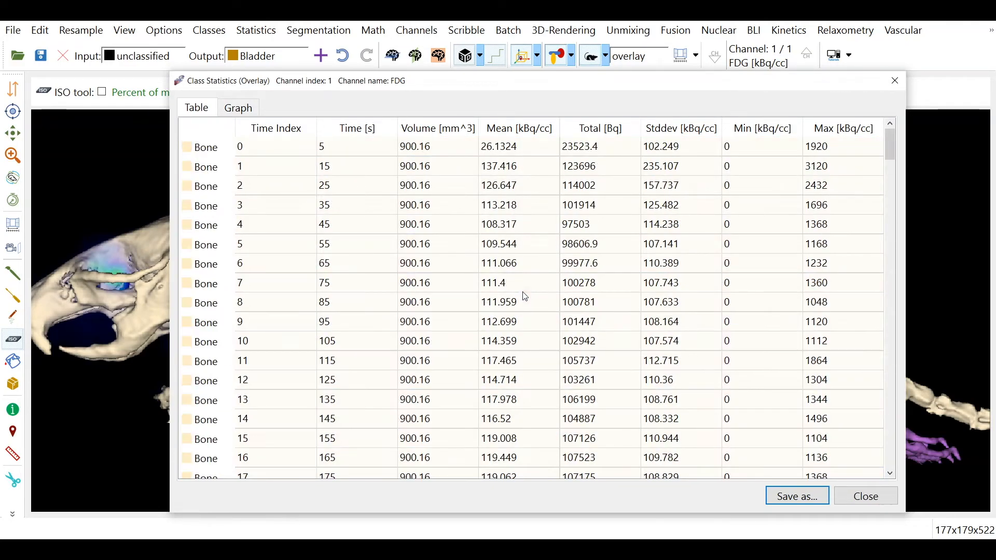
left_click(237, 107)
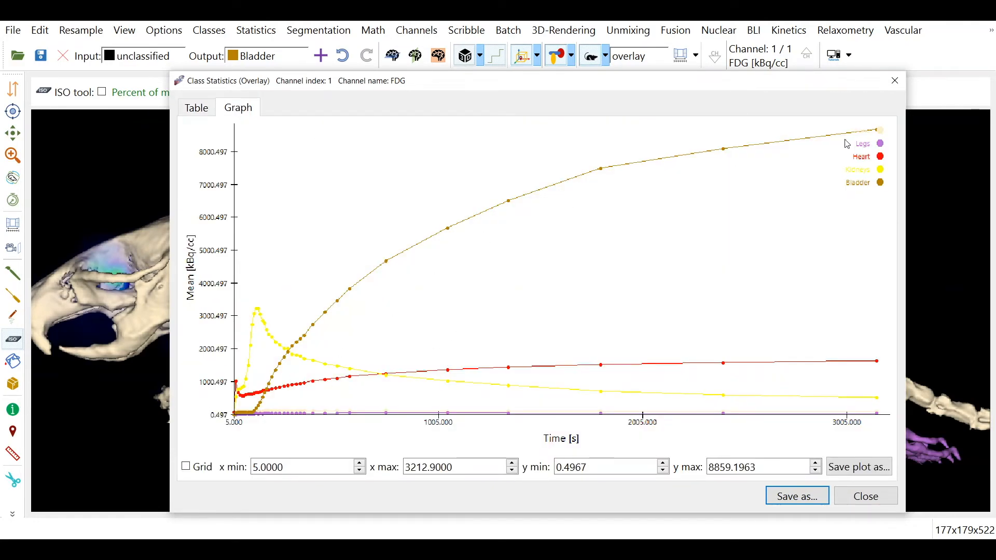
mouse_move(355, 321)
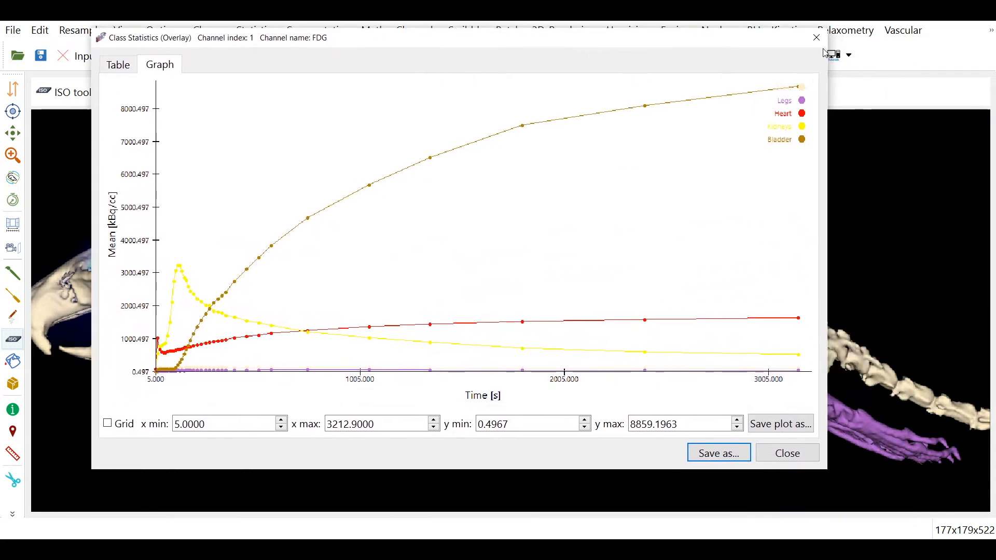
mouse_move(817, 38)
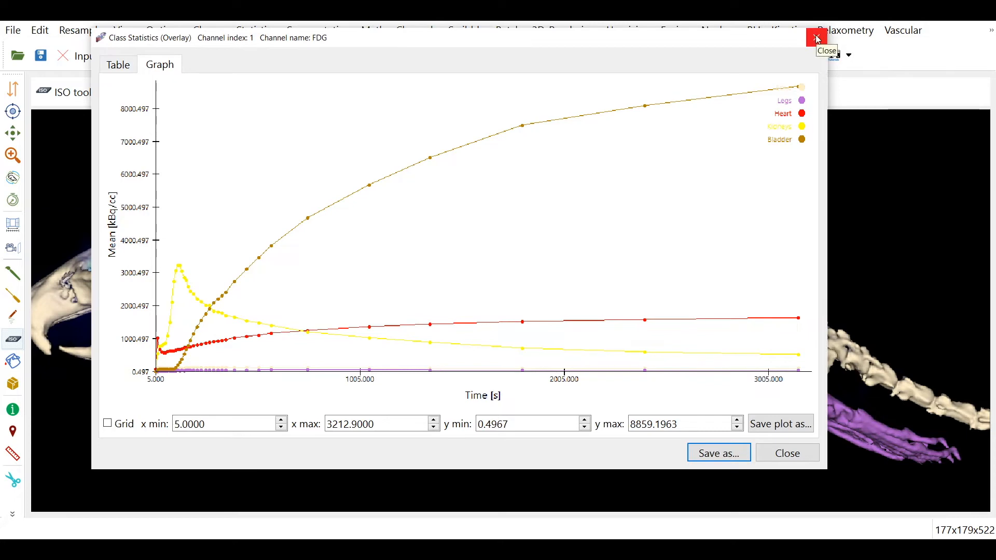
left_click(816, 38)
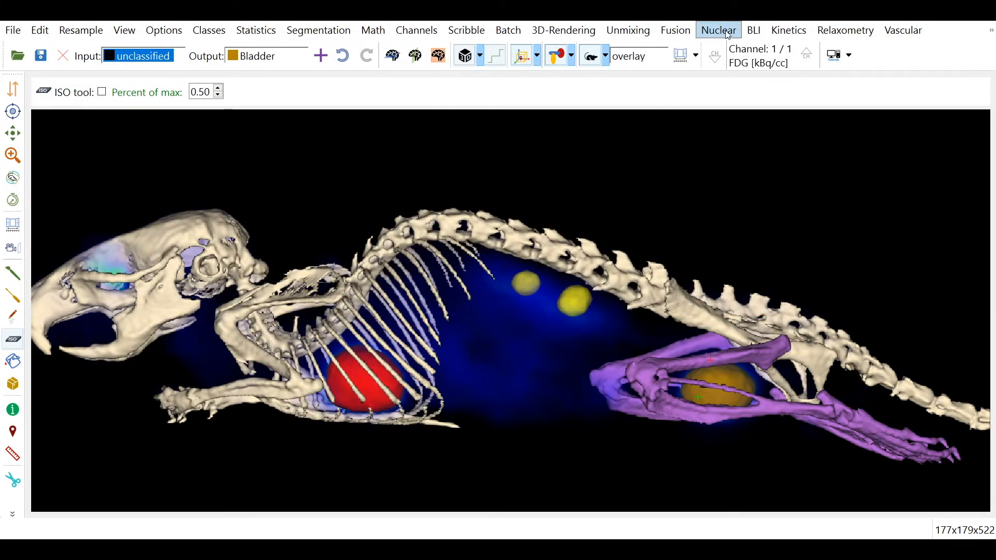
SUV-calibrate FDG for a 4.73 MBq dose and 28 g mouse, then review the SUV table
left_click(719, 31)
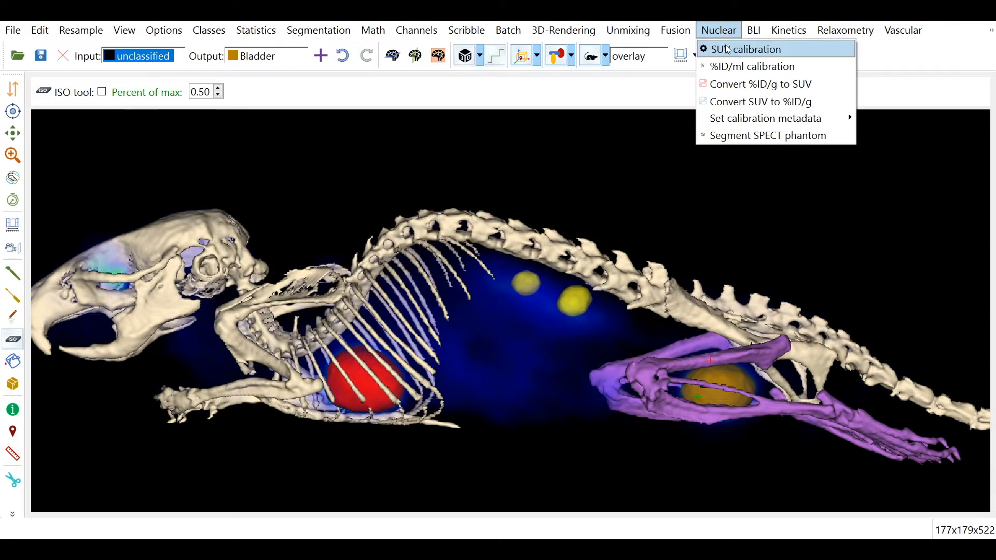
mouse_move(748, 49)
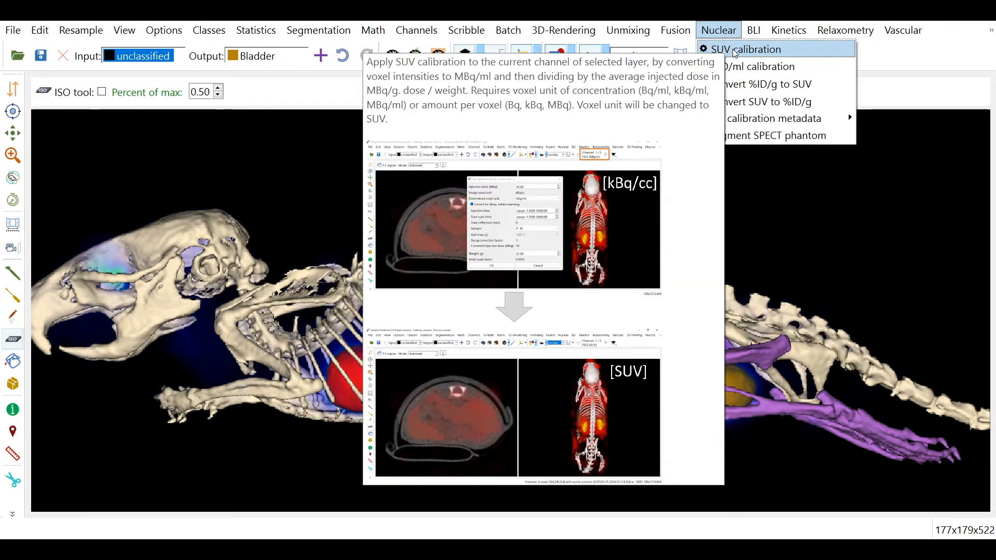
left_click(744, 48)
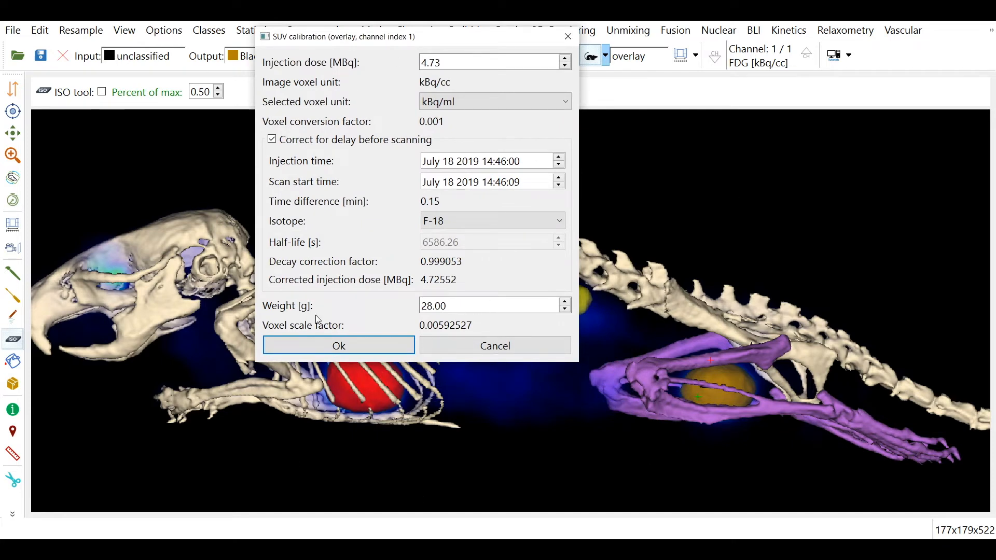
left_click(338, 345)
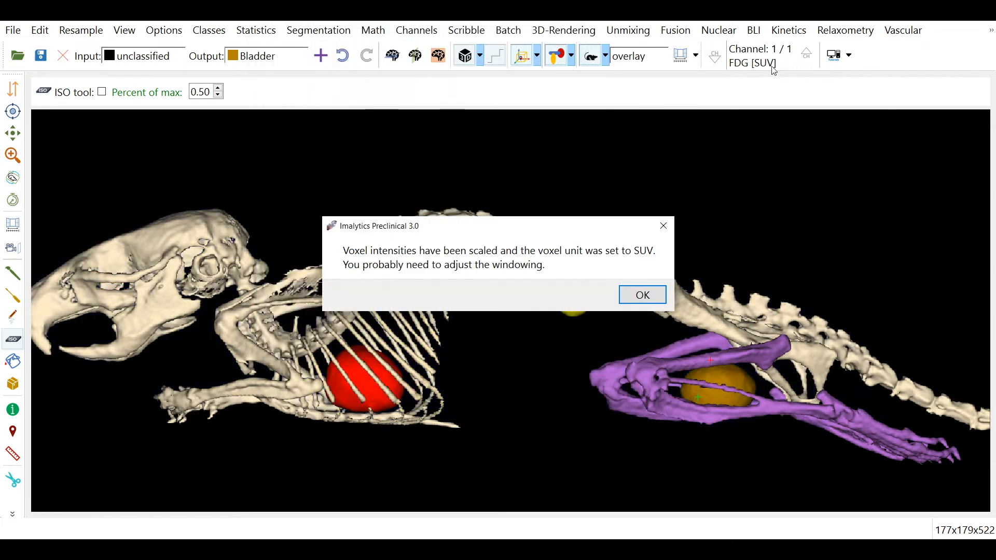
left_click(642, 294)
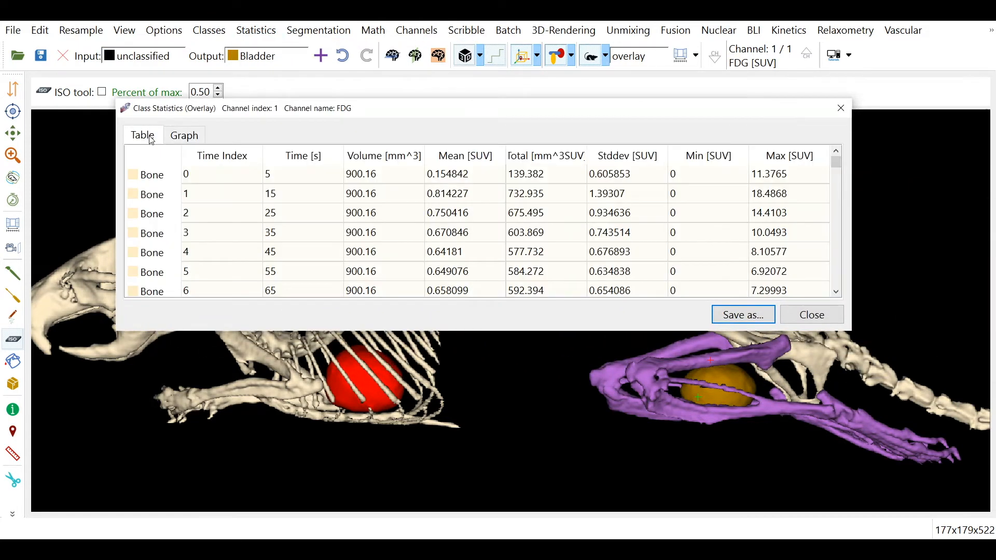
left_click(464, 155)
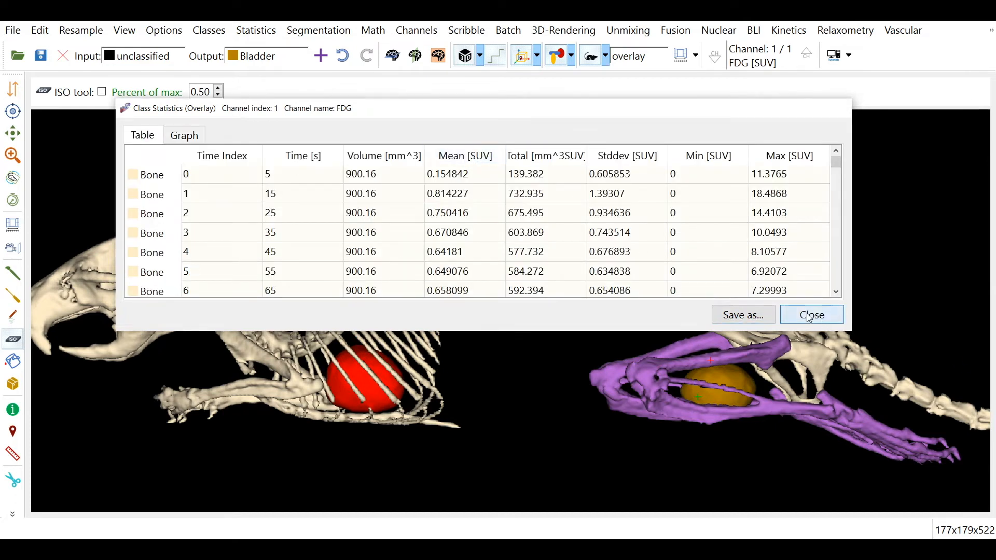
left_click(811, 315)
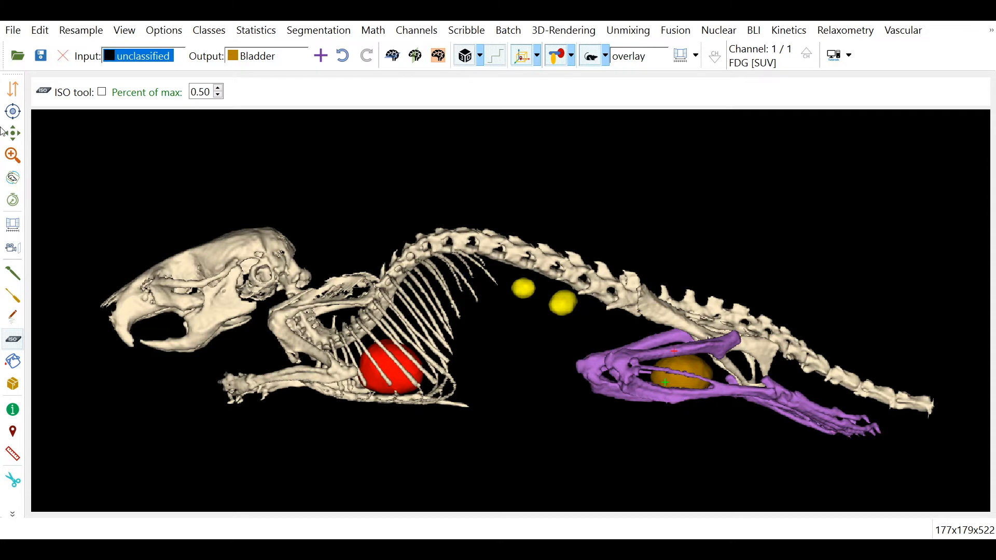
mouse_move(12, 133)
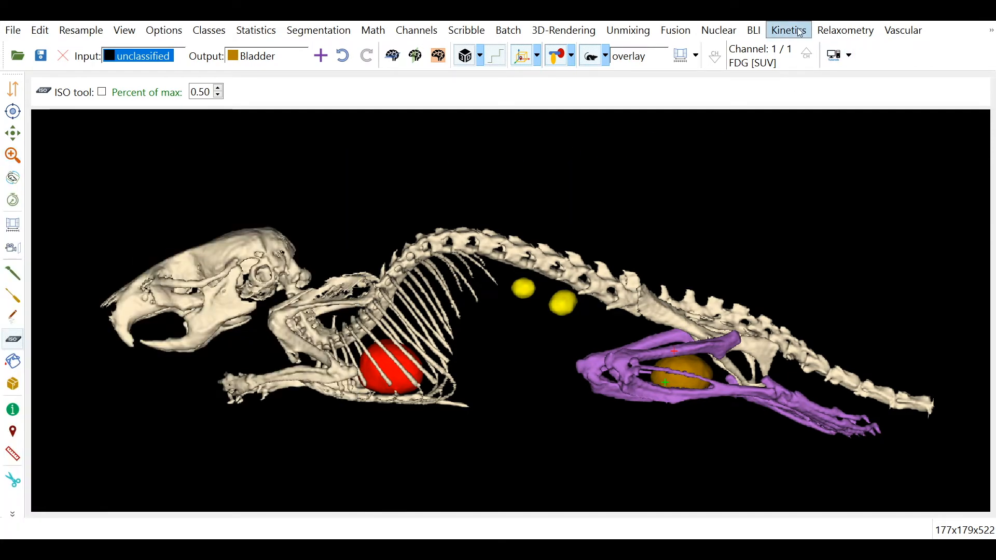
left_click(788, 30)
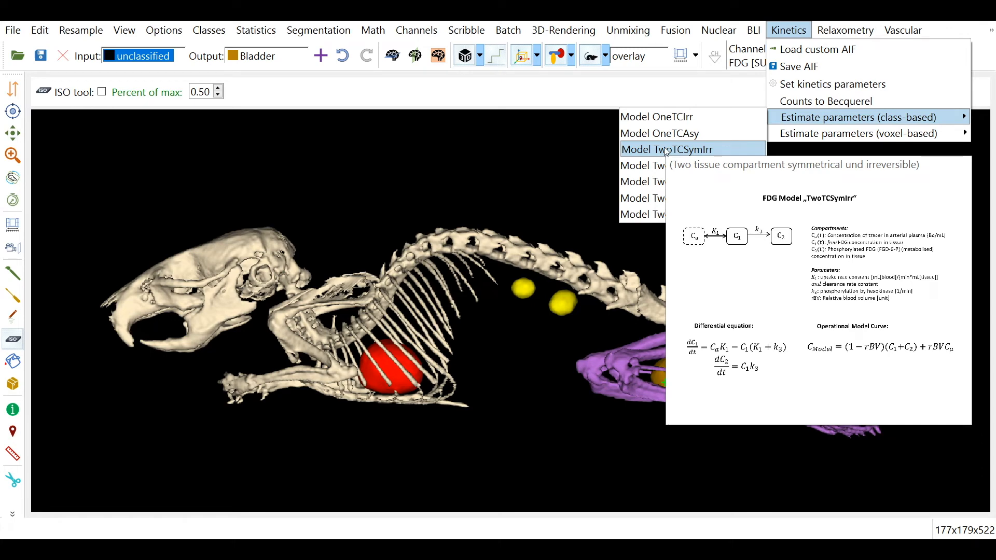
mouse_move(663, 151)
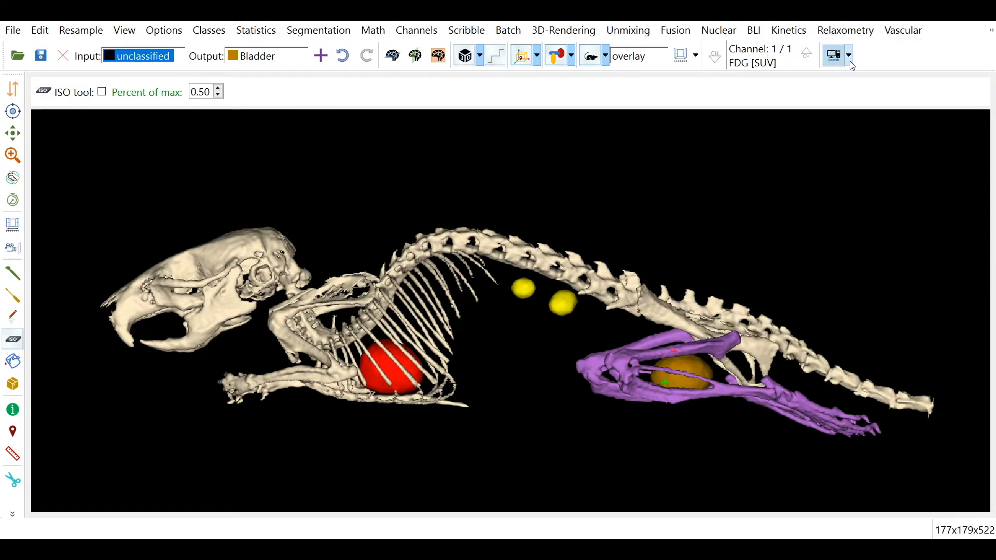
Open the tutorials dropdown listing the built-in tutorial topics
left_click(848, 54)
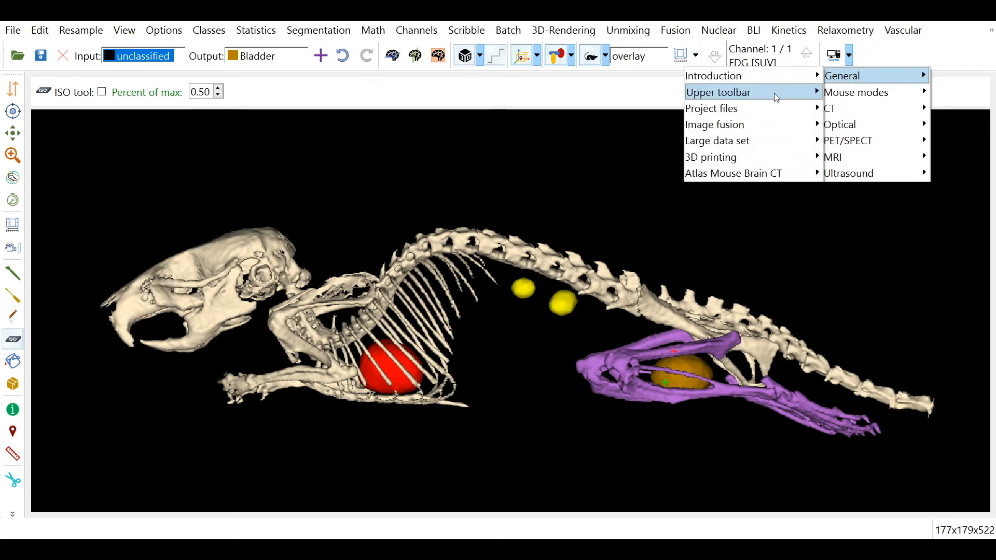
mouse_move(858, 93)
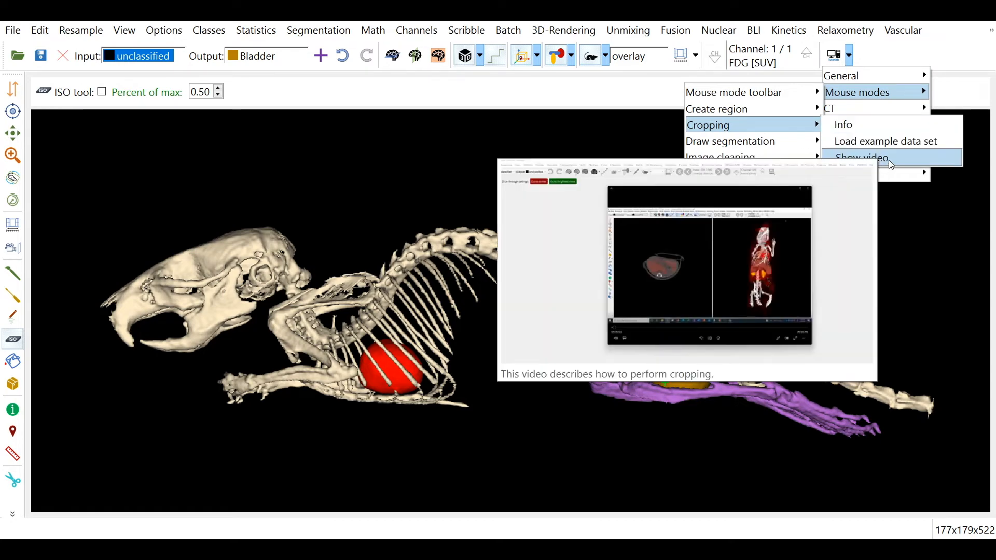
mouse_move(758, 135)
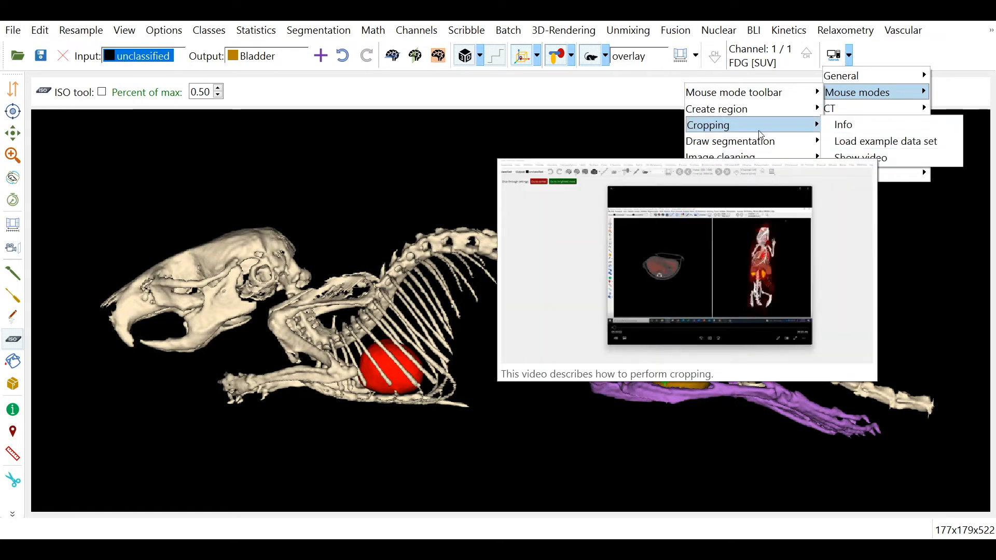
mouse_move(884, 141)
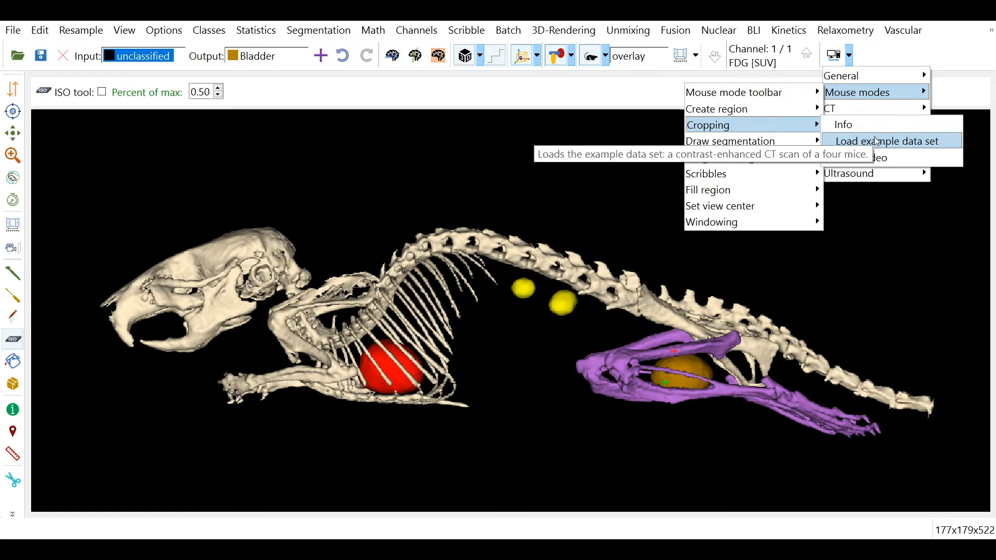